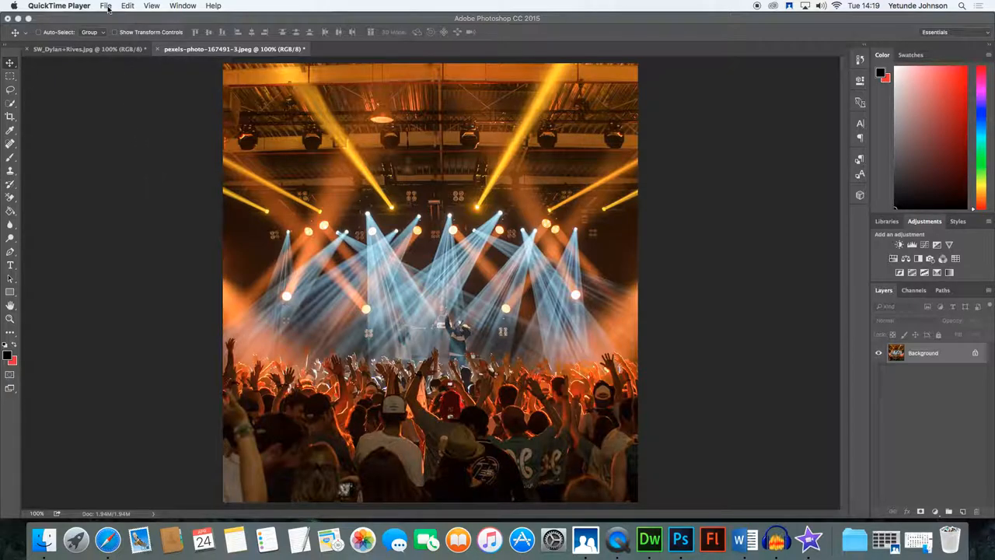
# Return to Photoshop and bring up the File menu commands.
pyautogui.click(106, 6)
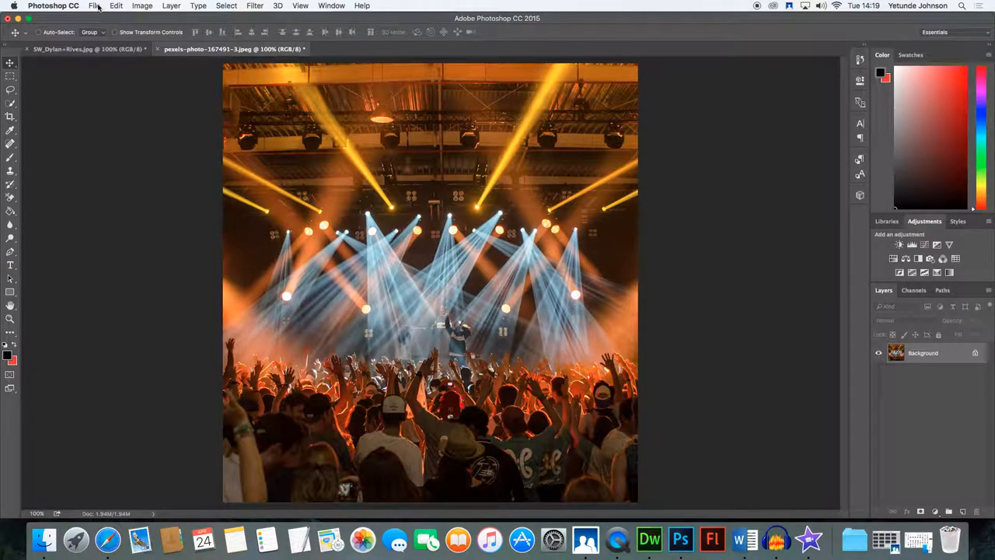
pyautogui.click(93, 6)
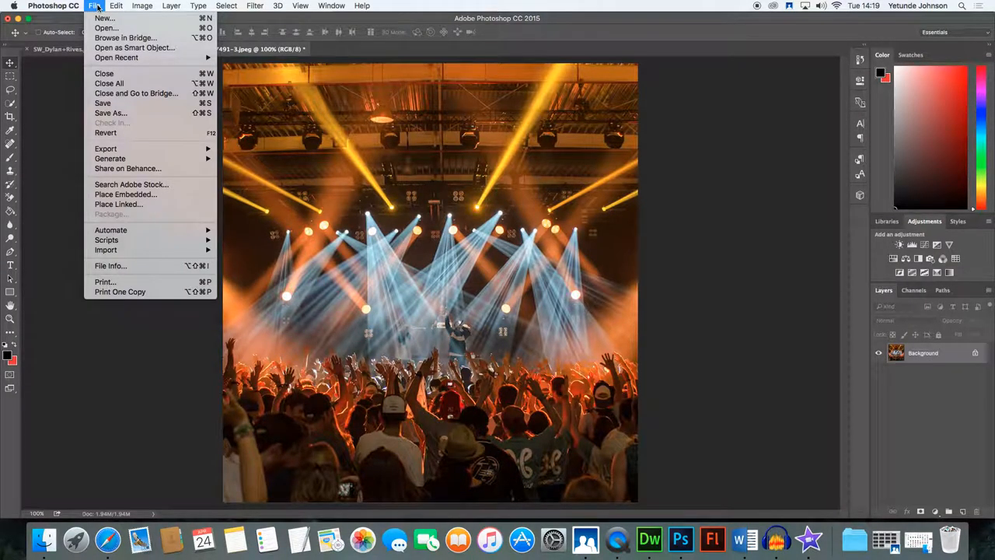
# Open the guitar close-up photo from the Downloads folder alongside the concert shot.
pyautogui.click(106, 28)
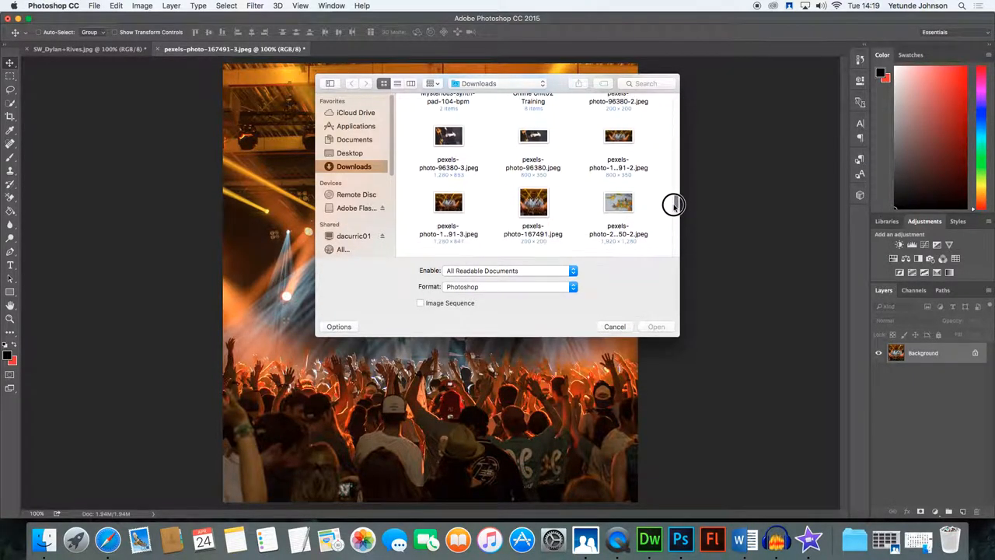
pyautogui.scroll(-3)
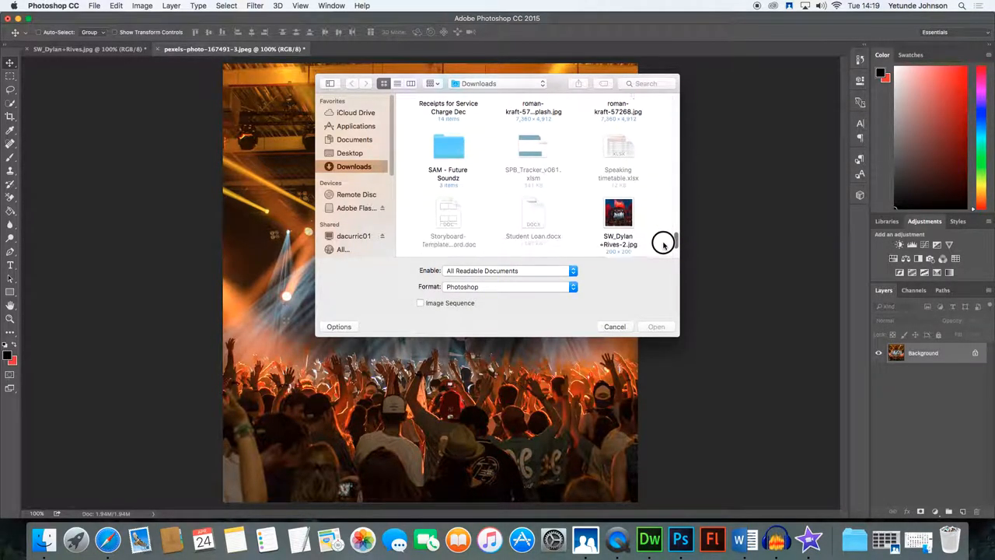
pyautogui.scroll(-3)
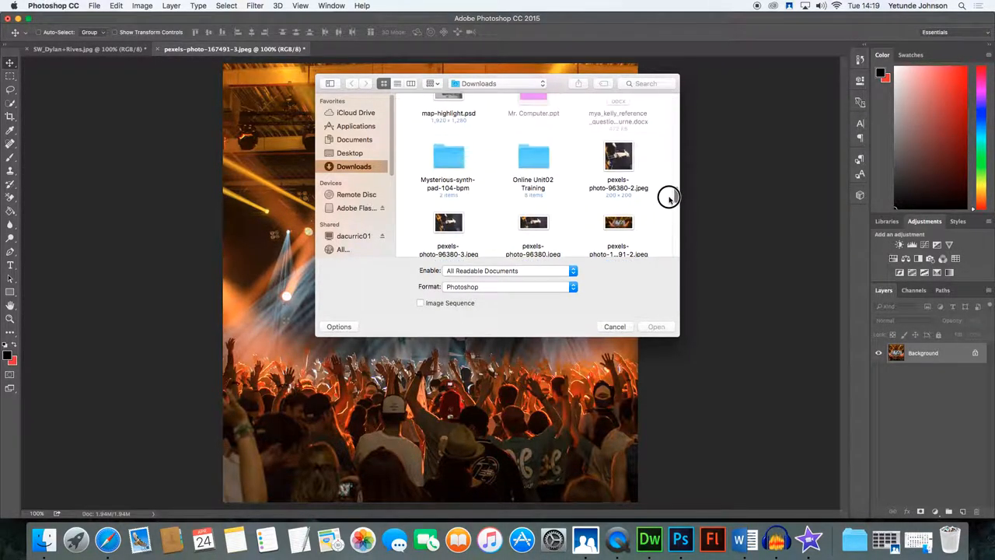
pyautogui.scroll(-3)
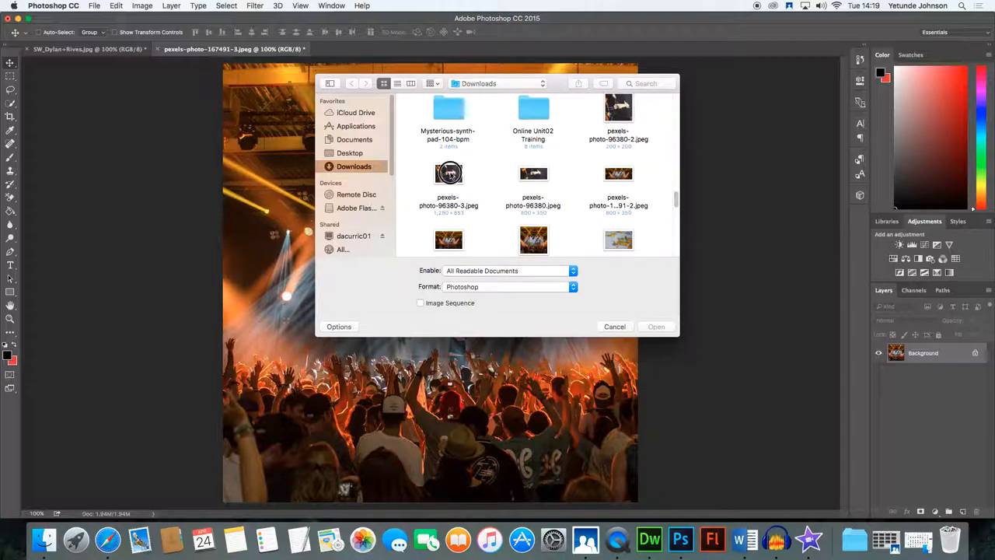
pyautogui.click(656, 326)
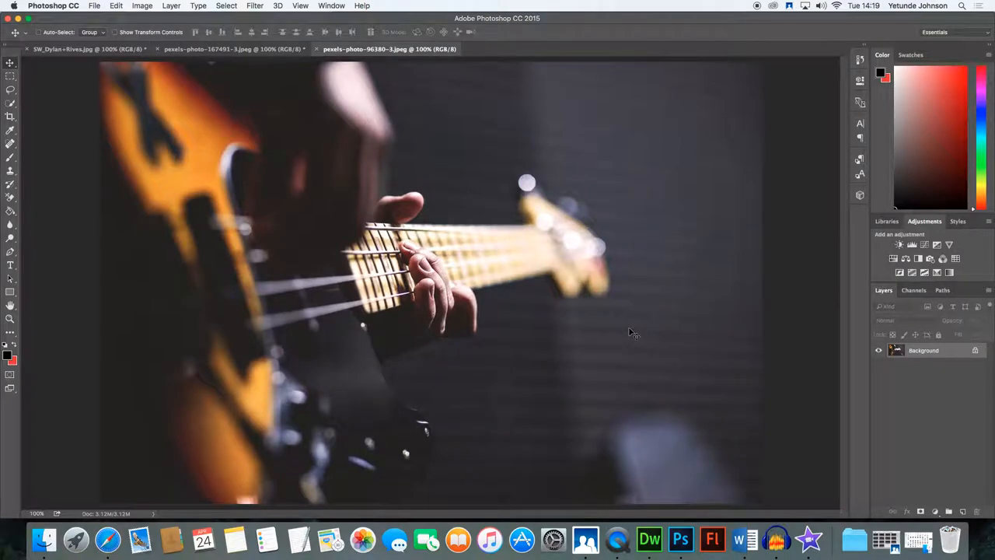
pyautogui.moveTo(289, 180)
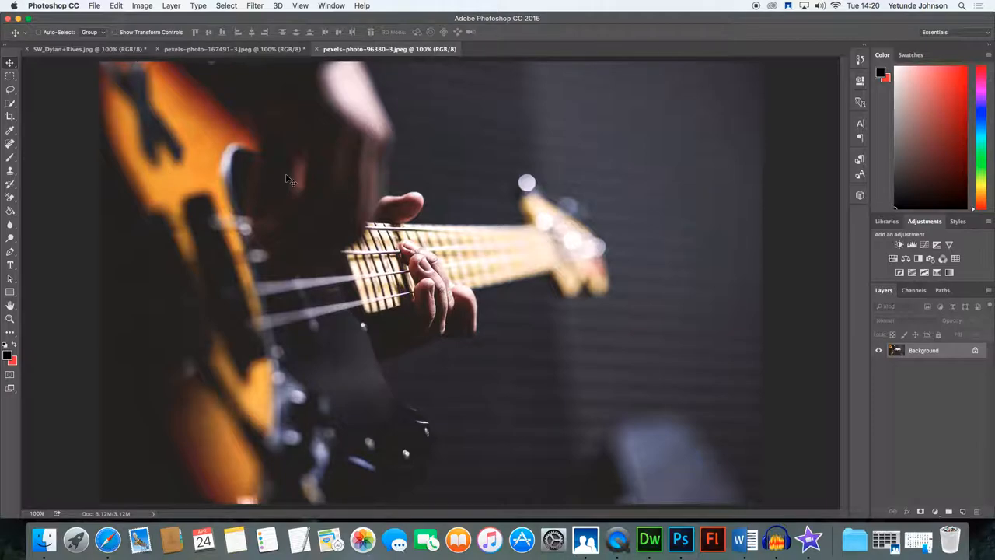
pyautogui.moveTo(112, 99)
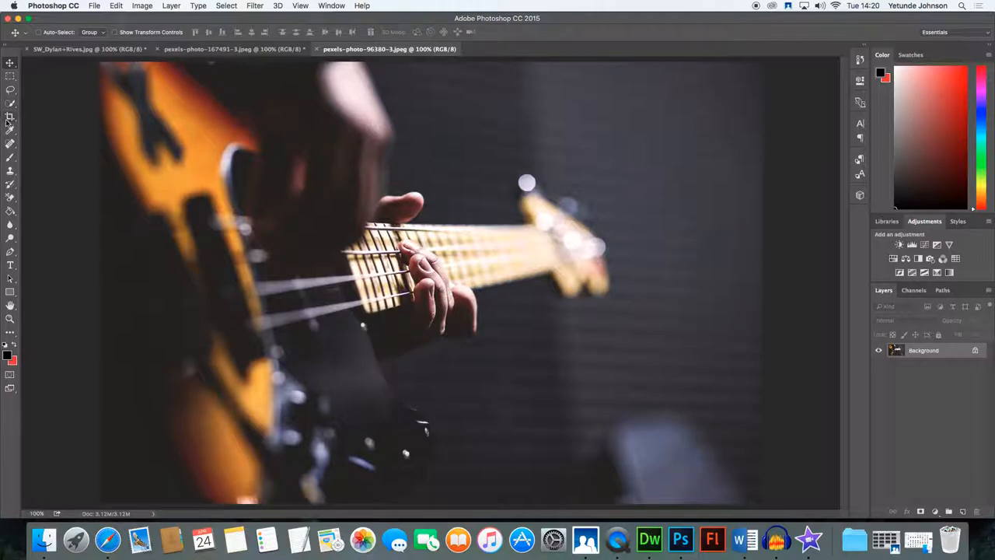
# Activate the Crop tool to frame the hand and fretboard.
pyautogui.click(11, 118)
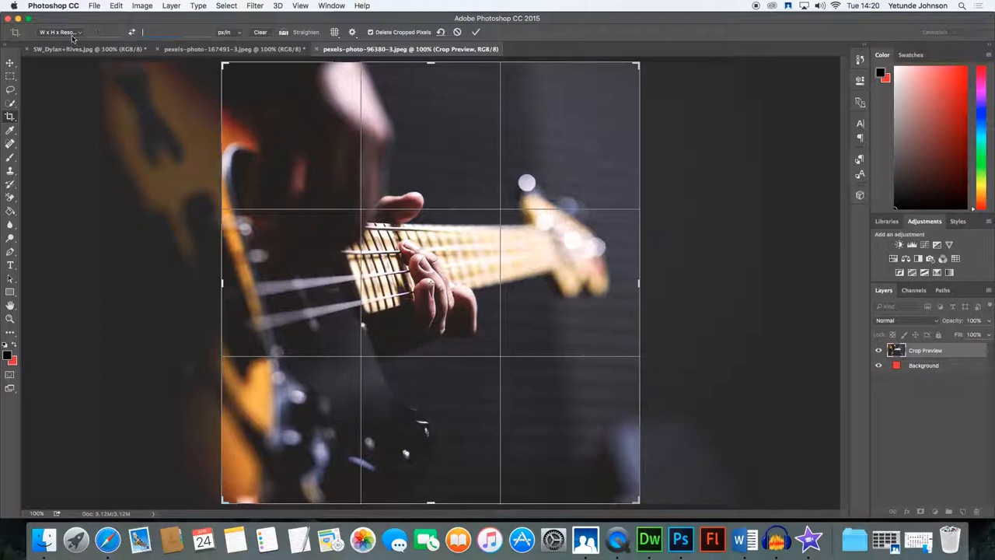
# Switch the crop preset to W x H x Resolution and begin entering the crop width.
pyautogui.click(59, 31)
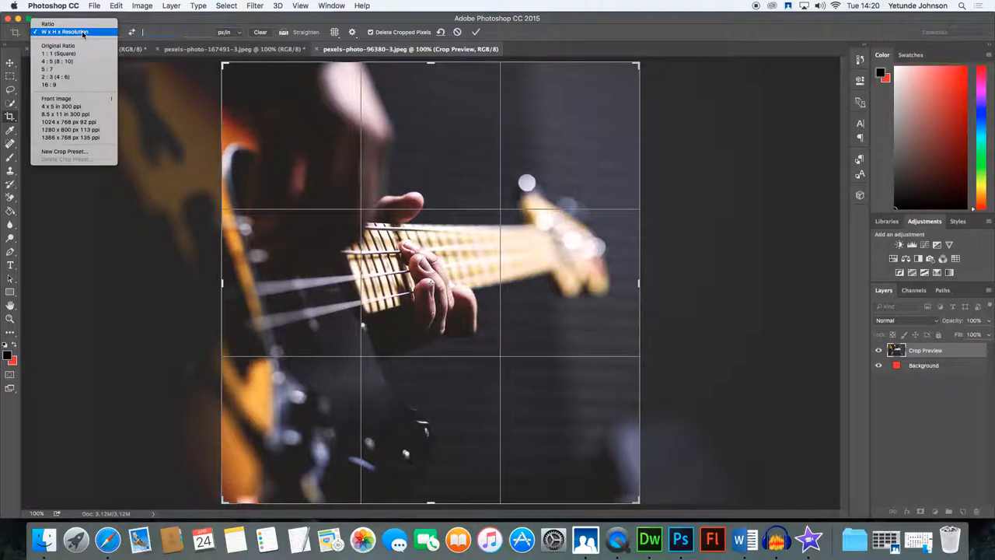
pyautogui.click(65, 31)
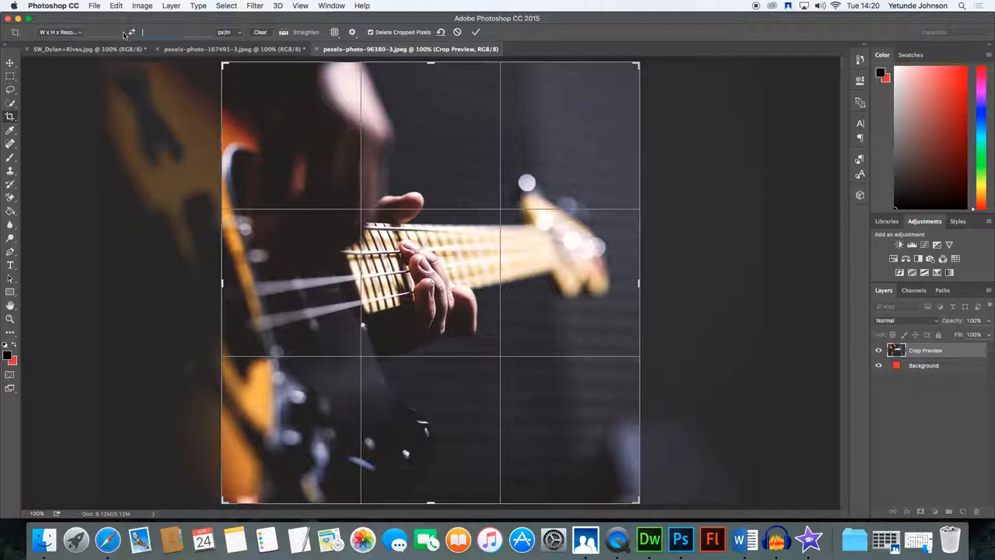
pyautogui.click(227, 31)
pyautogui.write('615')
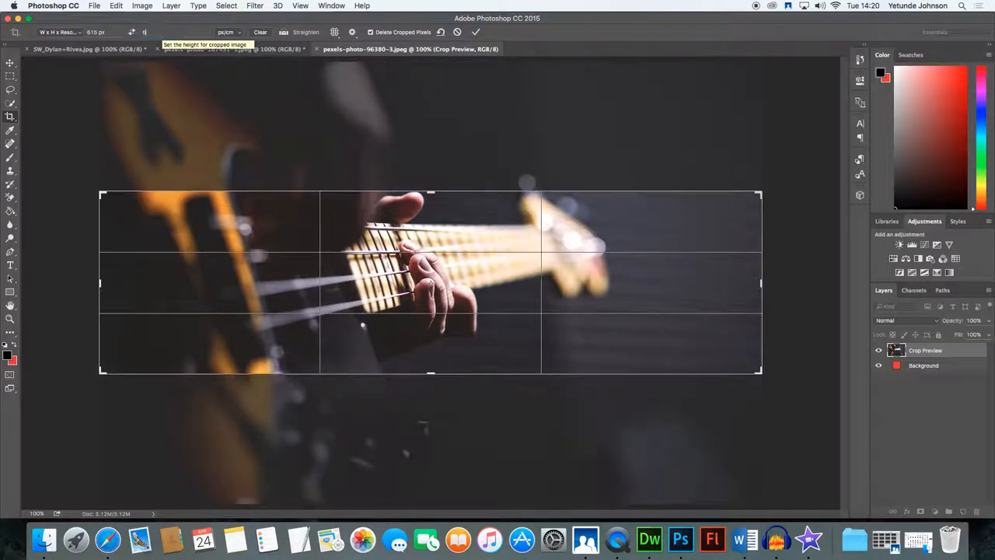
# Set the crop height to 650 pixels, making the crop box roughly square.
pyautogui.write('650 px')
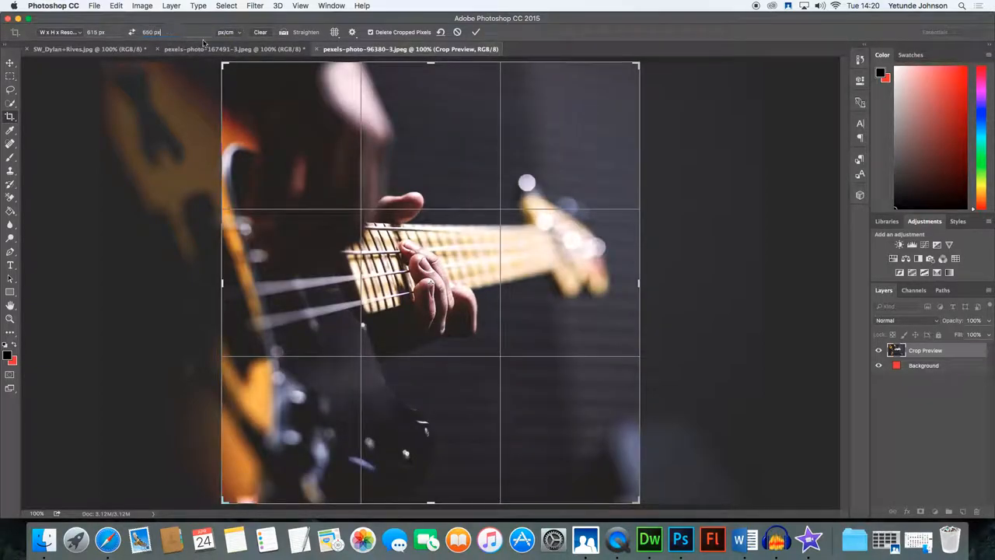
pyautogui.click(227, 31)
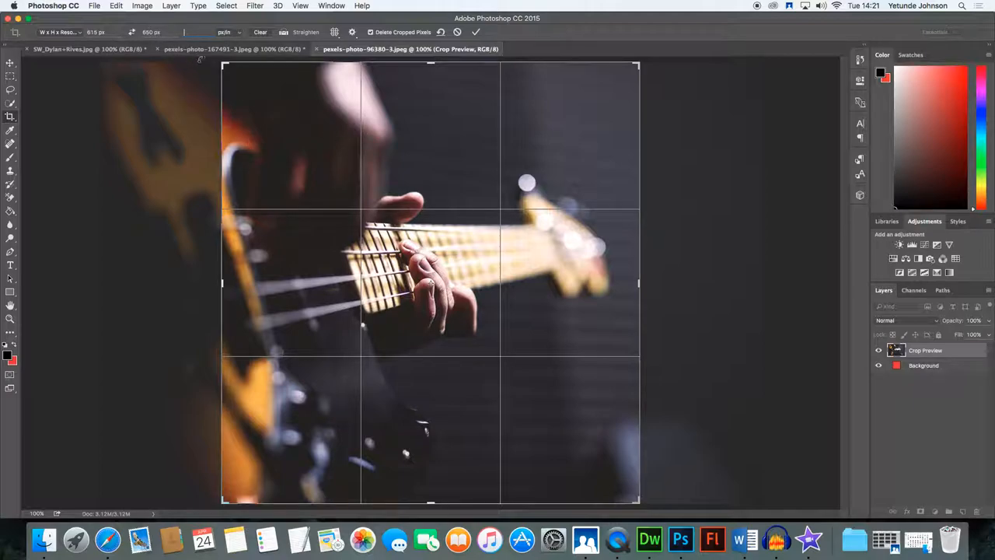
pyautogui.moveTo(210, 321)
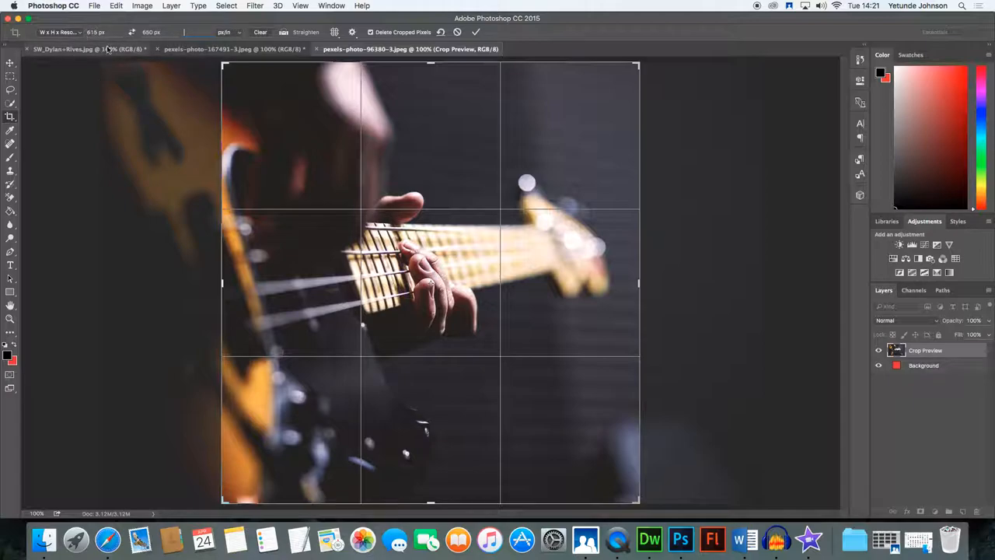
pyautogui.moveTo(359, 175)
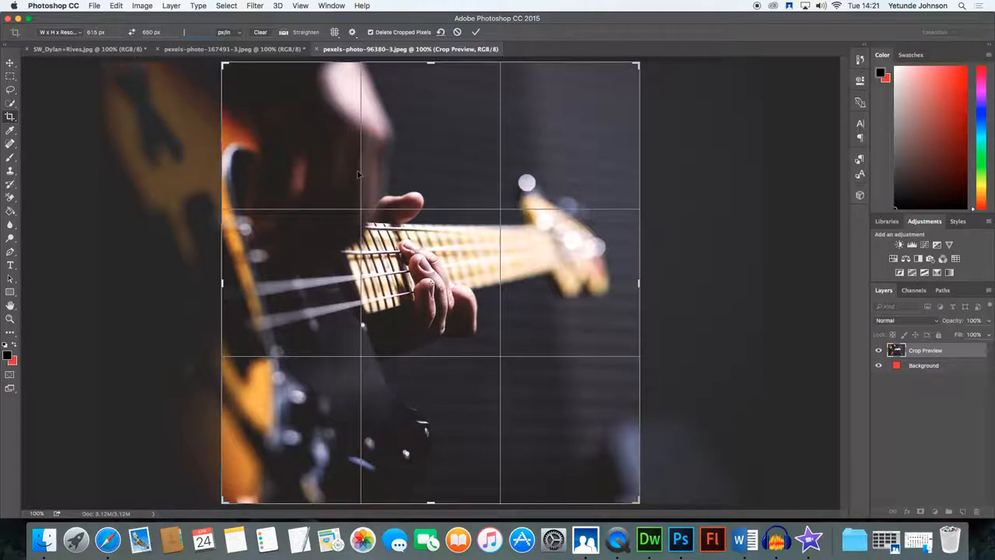
pyautogui.moveTo(403, 166)
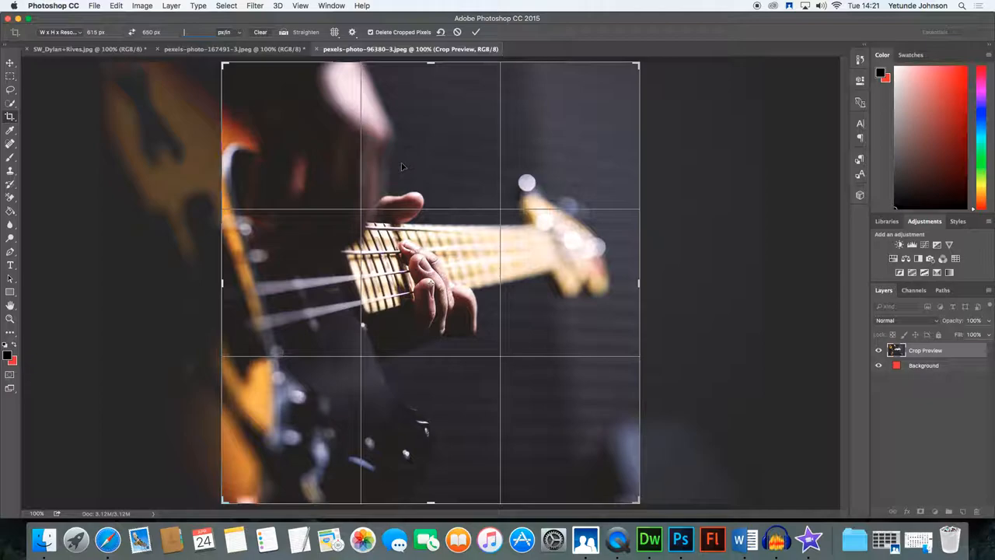
pyautogui.moveTo(404, 165)
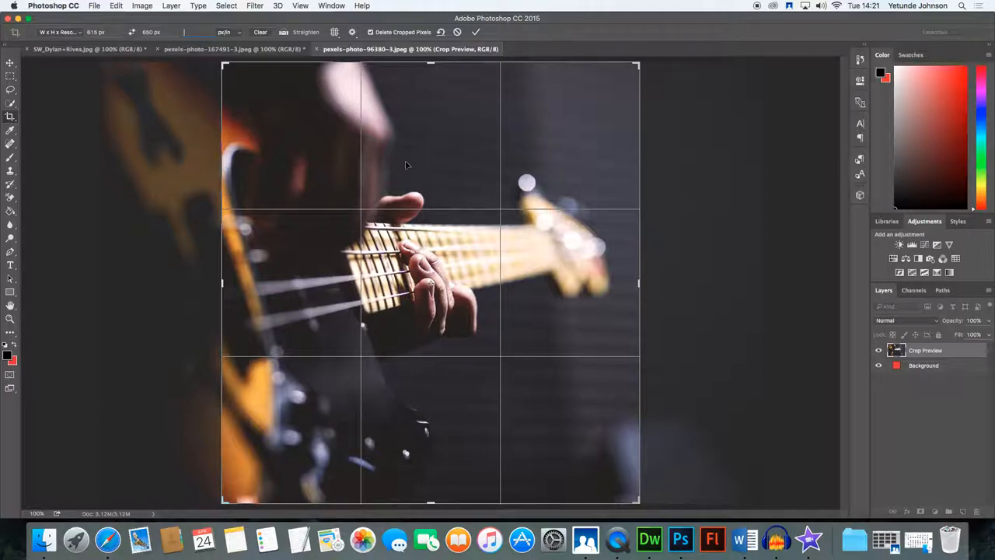
# Slide the photo right within the crop so the fretting hand sits nearer center.
pyautogui.moveTo(404, 165); pyautogui.dragTo(392, 162)
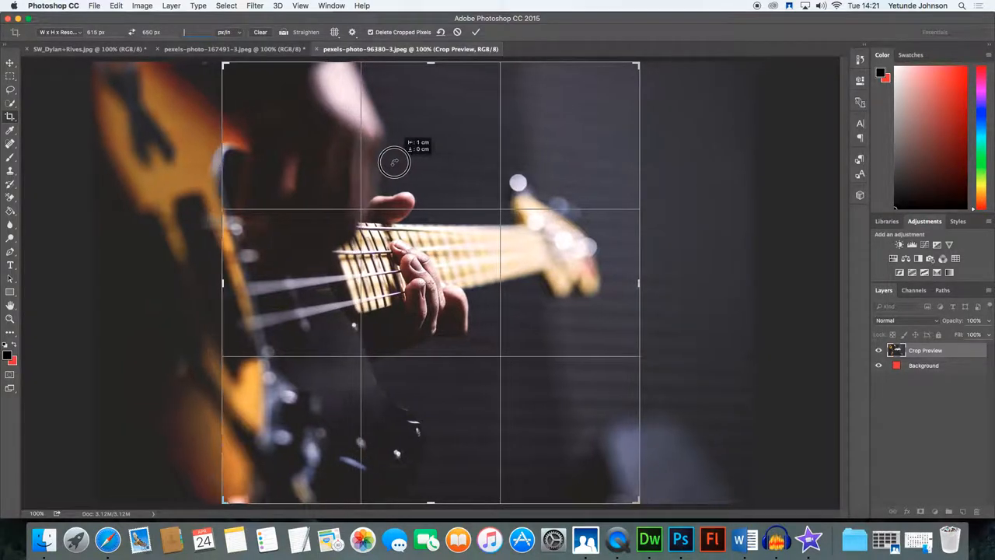
pyautogui.moveTo(395, 162); pyautogui.dragTo(435, 159)
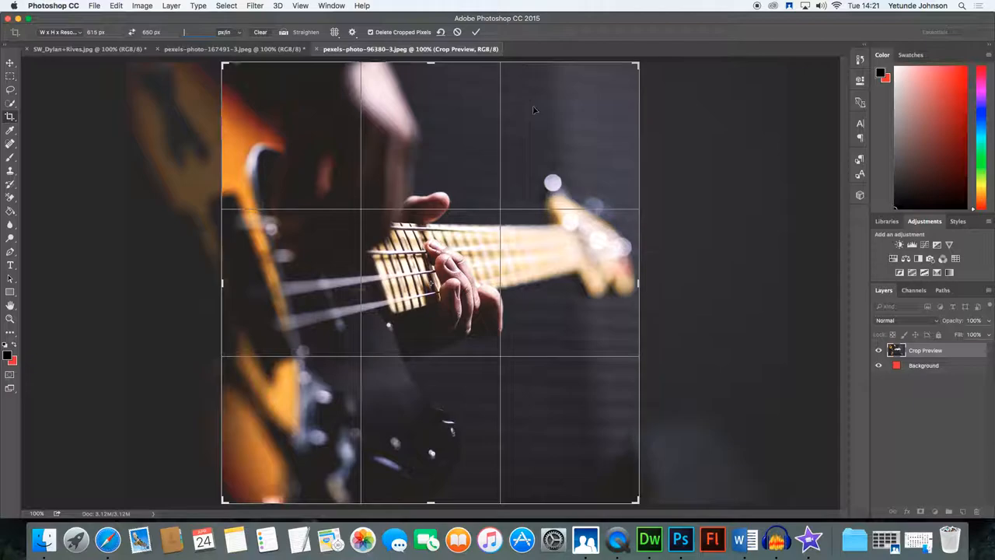
pyautogui.moveTo(301, 356)
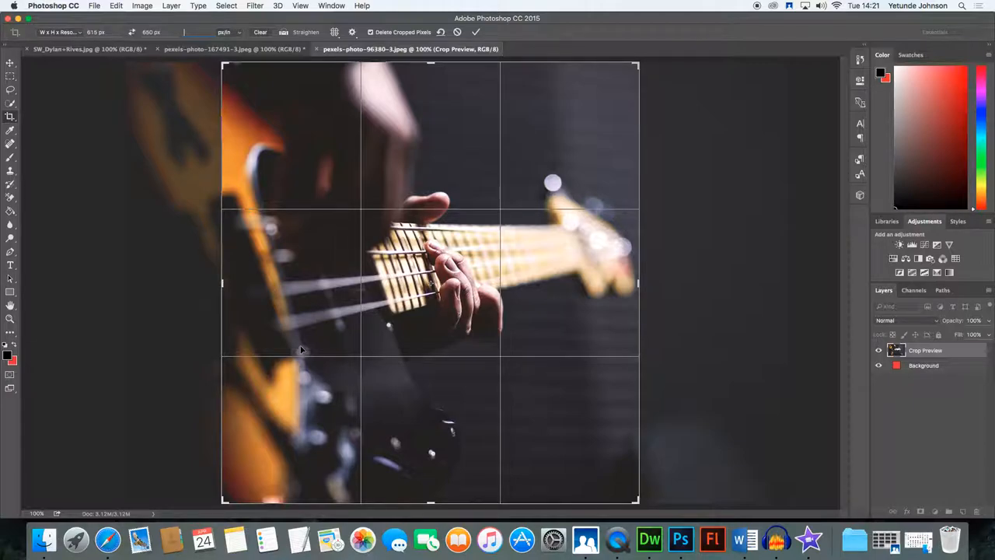
pyautogui.moveTo(186, 178)
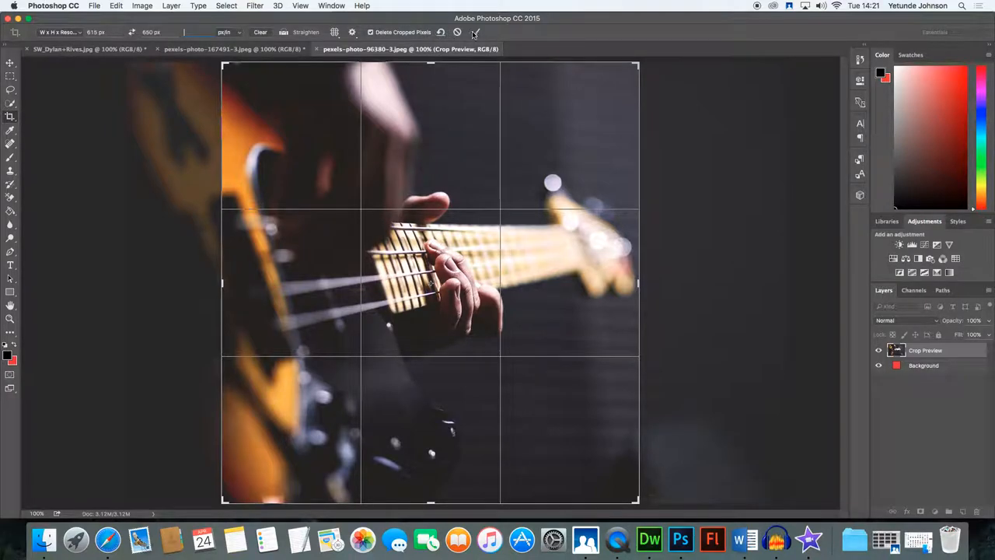
pyautogui.click(476, 31)
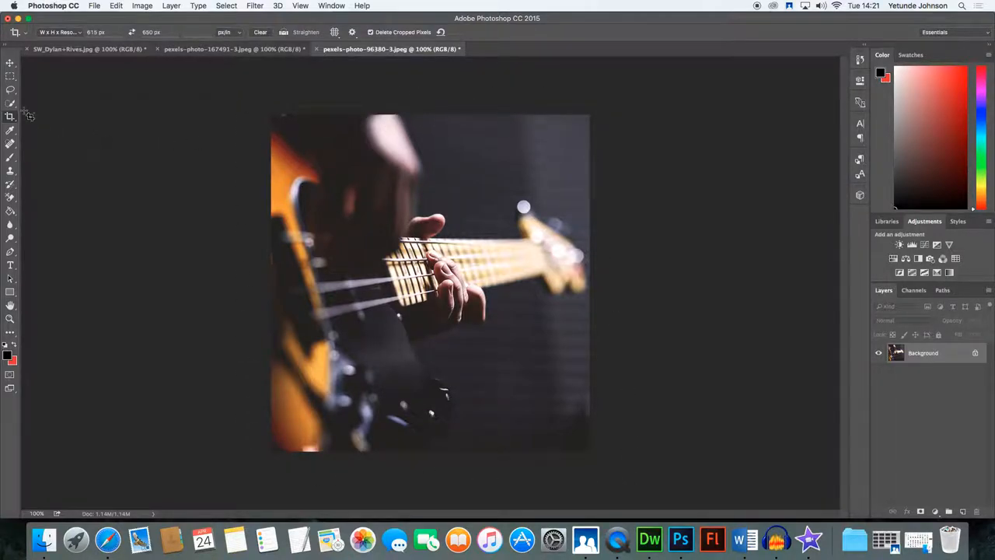
pyautogui.moveTo(625, 281)
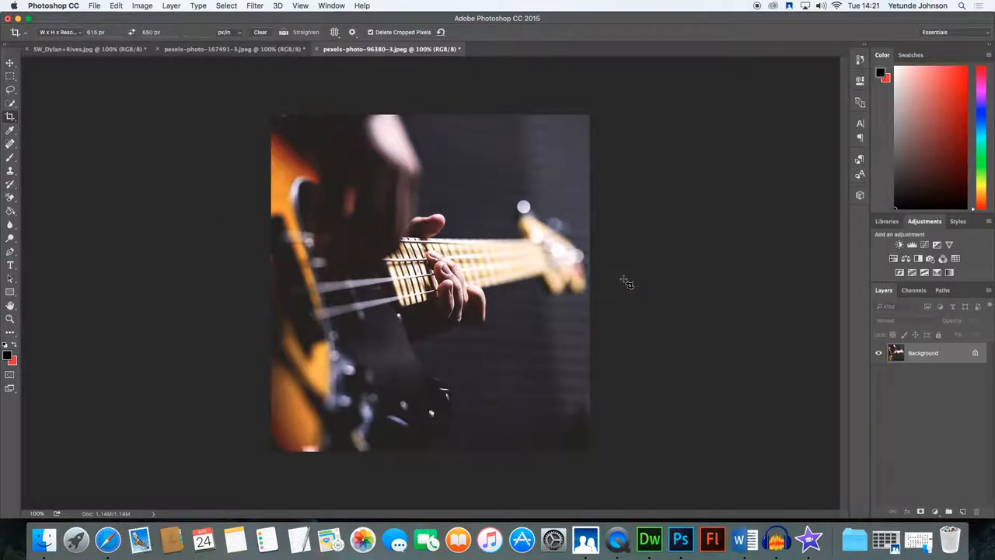
pyautogui.moveTo(620, 283)
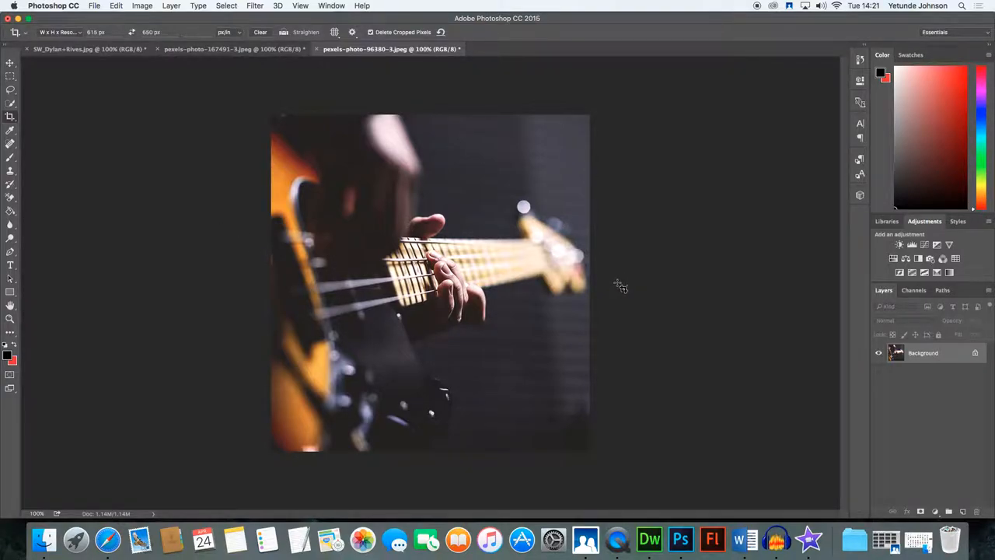
pyautogui.moveTo(119, 112)
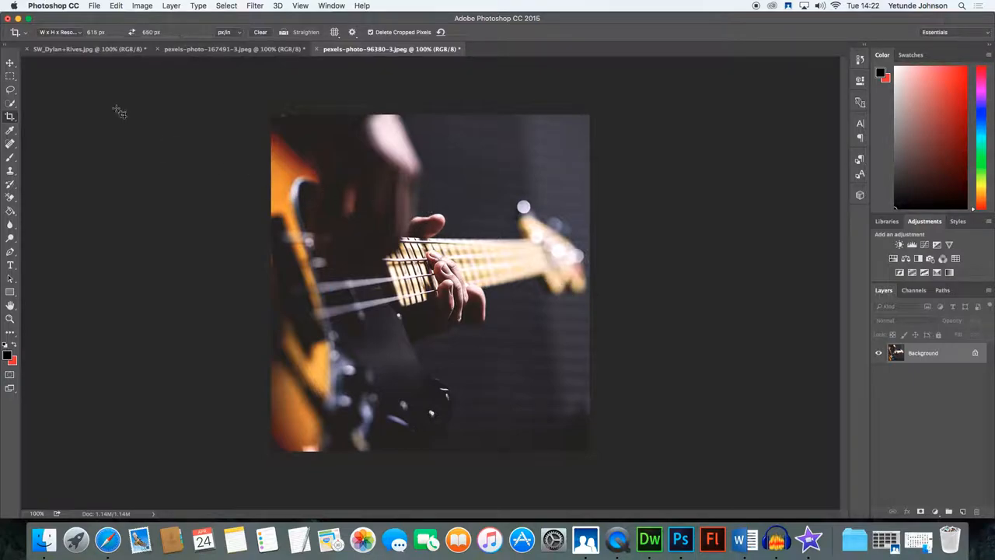
pyautogui.click(93, 6)
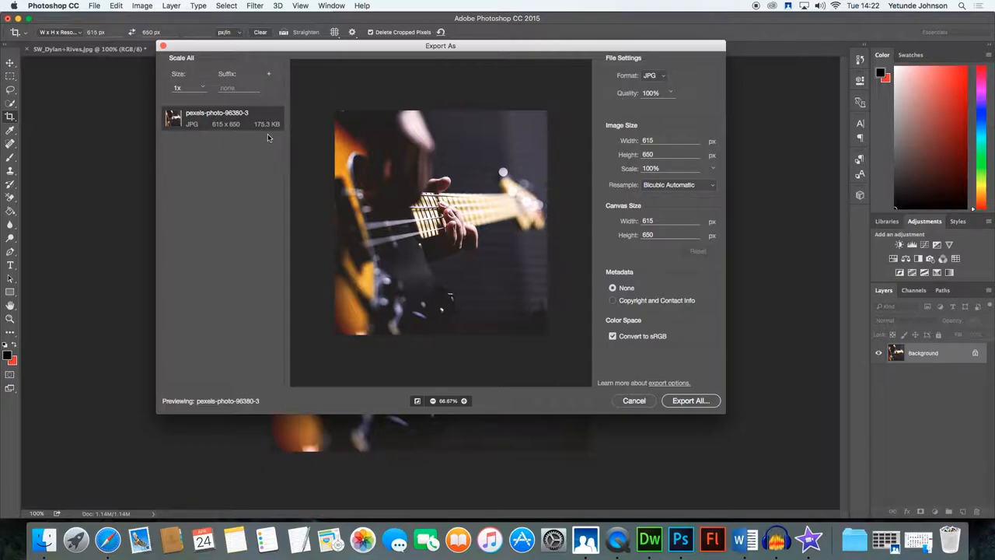
pyautogui.moveTo(258, 122)
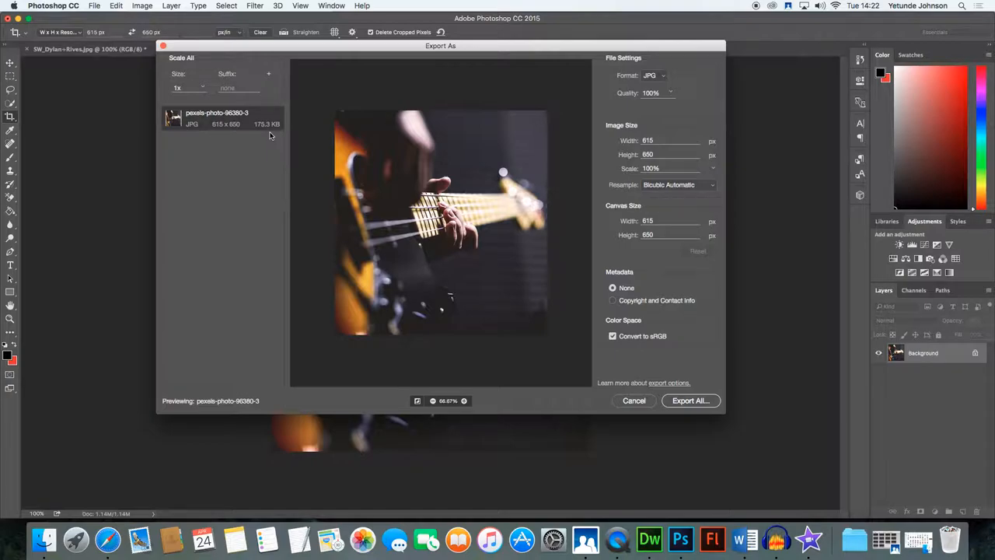
pyautogui.moveTo(252, 127)
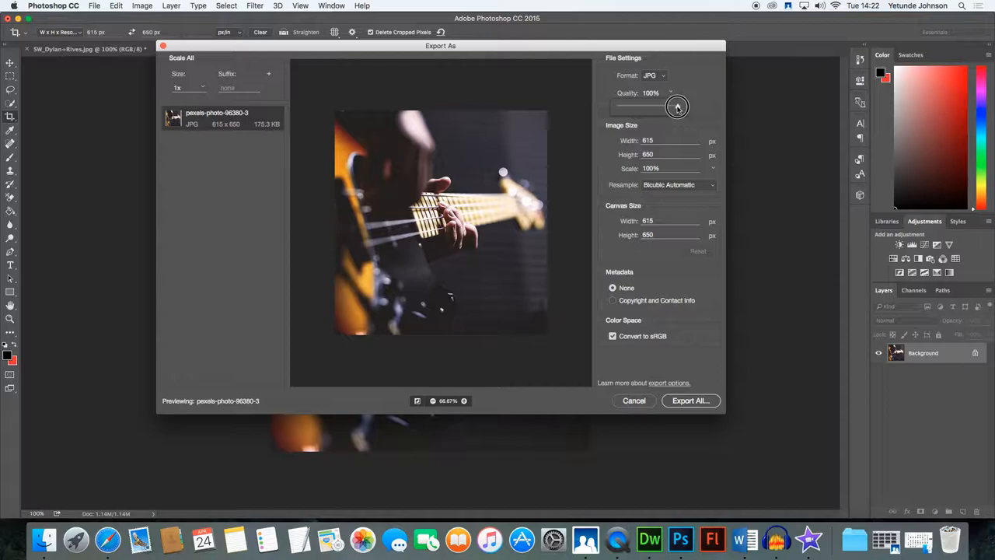
# Adjust the Export As quality to about 86% so the JPEG reads 143.7 KB.
pyautogui.moveTo(678, 106); pyautogui.dragTo(674, 106)
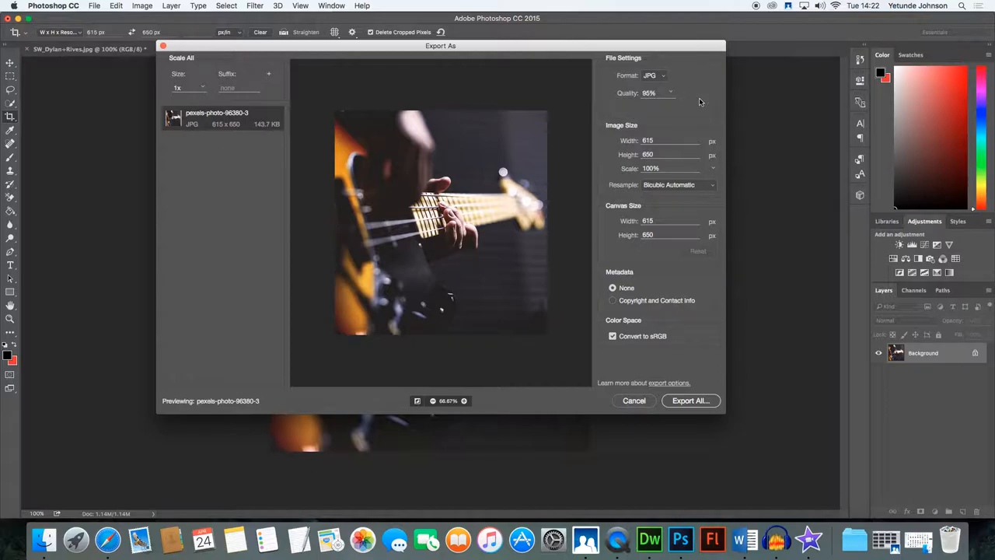
pyautogui.moveTo(286, 135)
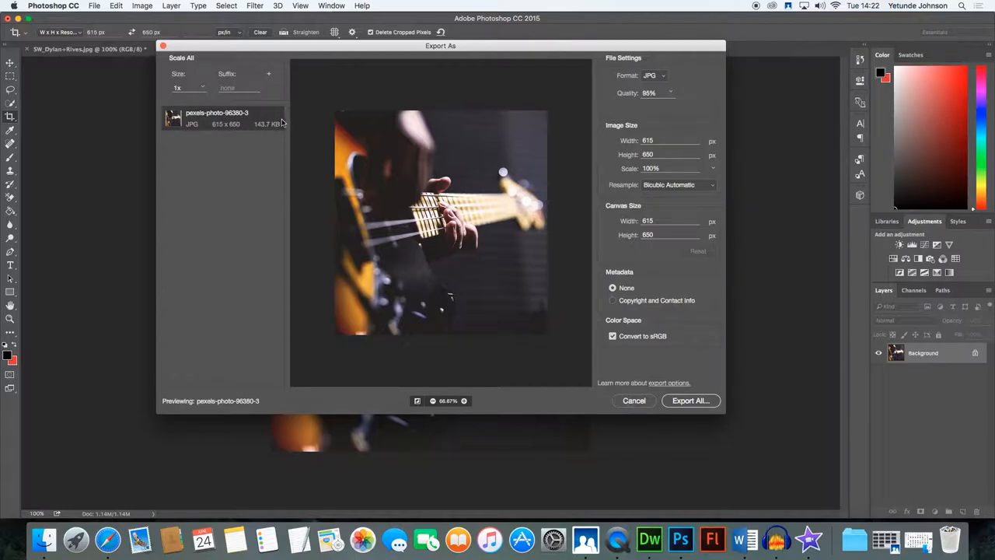
pyautogui.moveTo(281, 131)
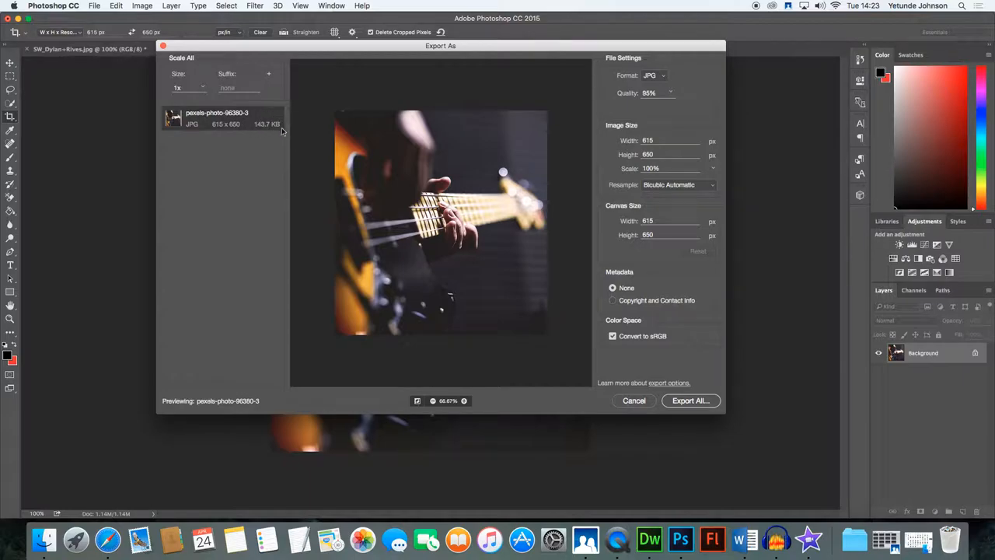
pyautogui.moveTo(513, 105)
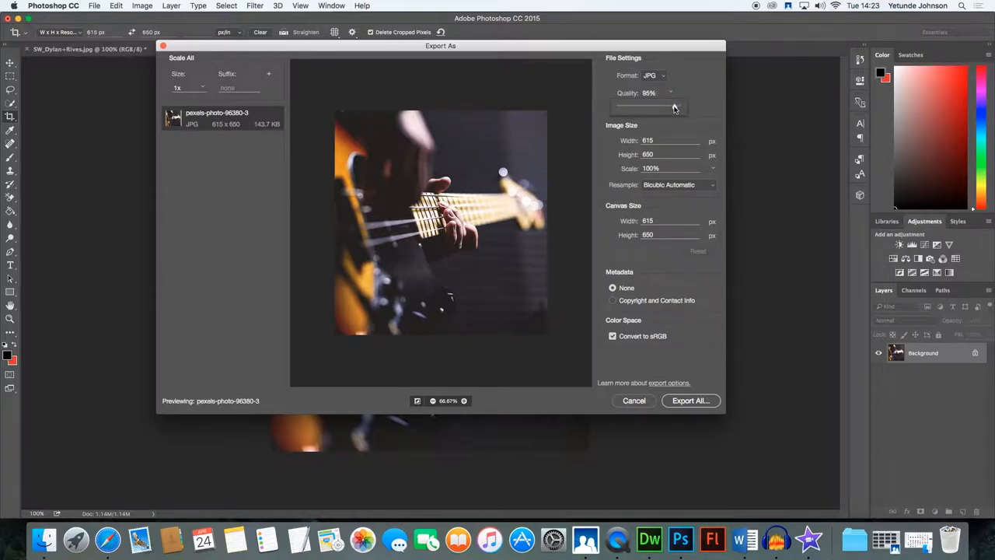
pyautogui.moveTo(645, 106); pyautogui.dragTo(682, 106)
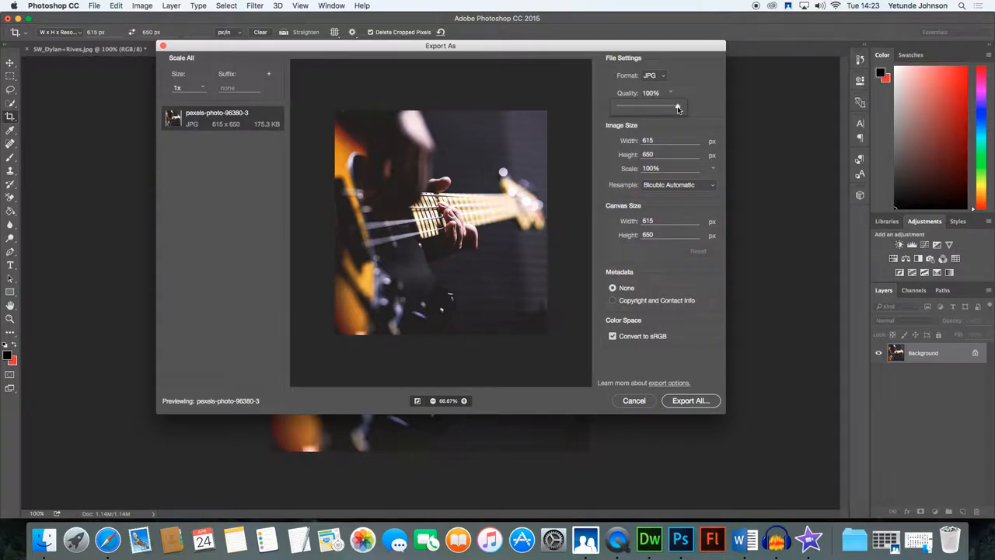
pyautogui.moveTo(678, 106); pyautogui.dragTo(672, 106)
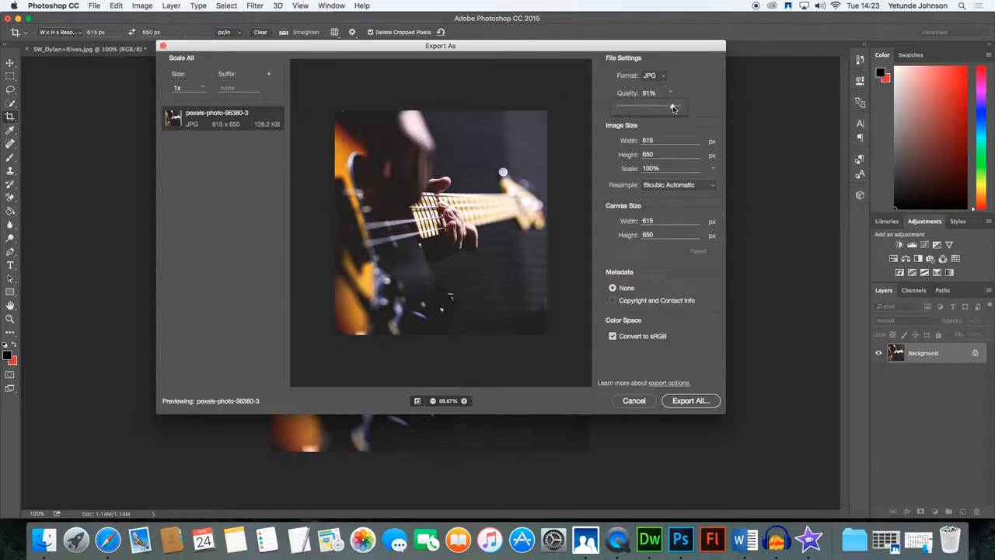
pyautogui.moveTo(659, 106); pyautogui.dragTo(675, 106)
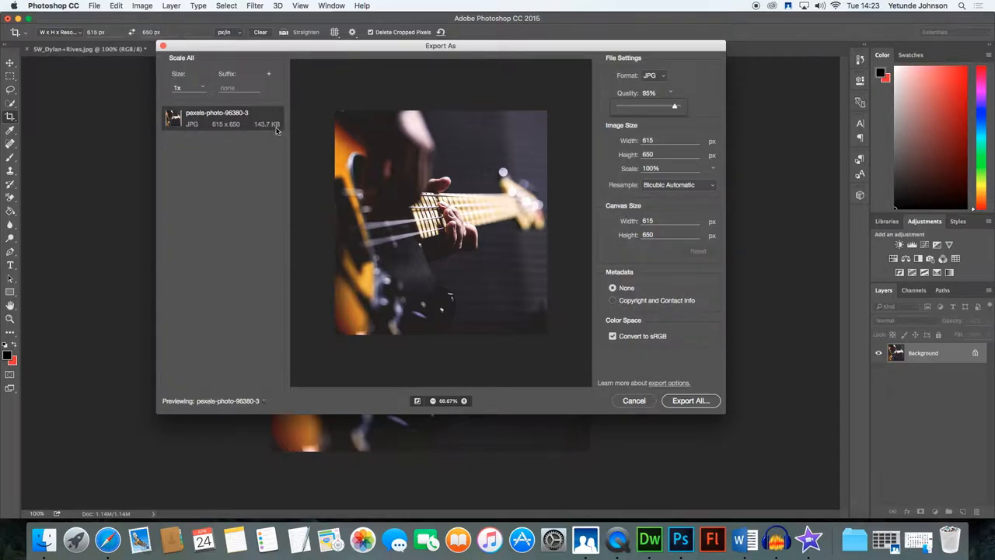
pyautogui.moveTo(248, 117)
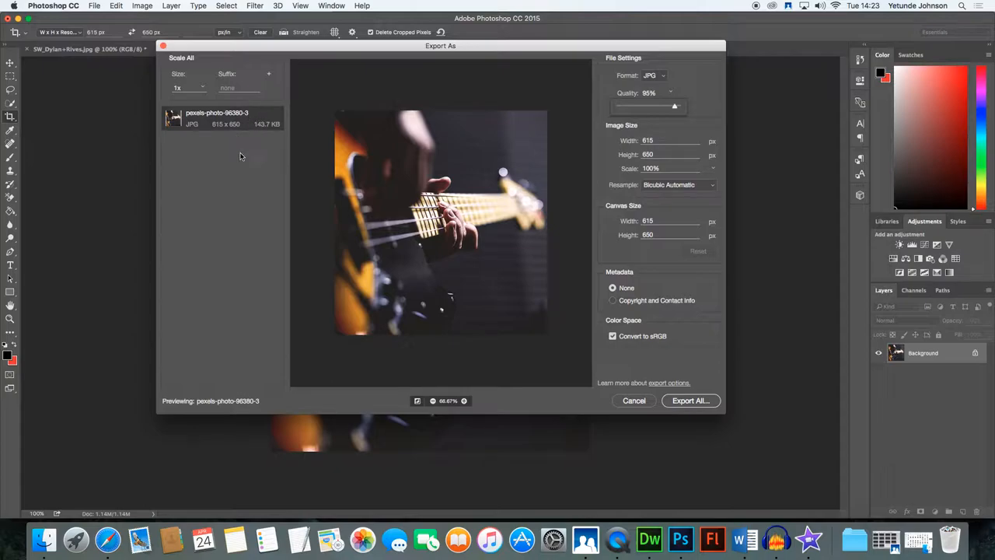
pyautogui.moveTo(340, 236)
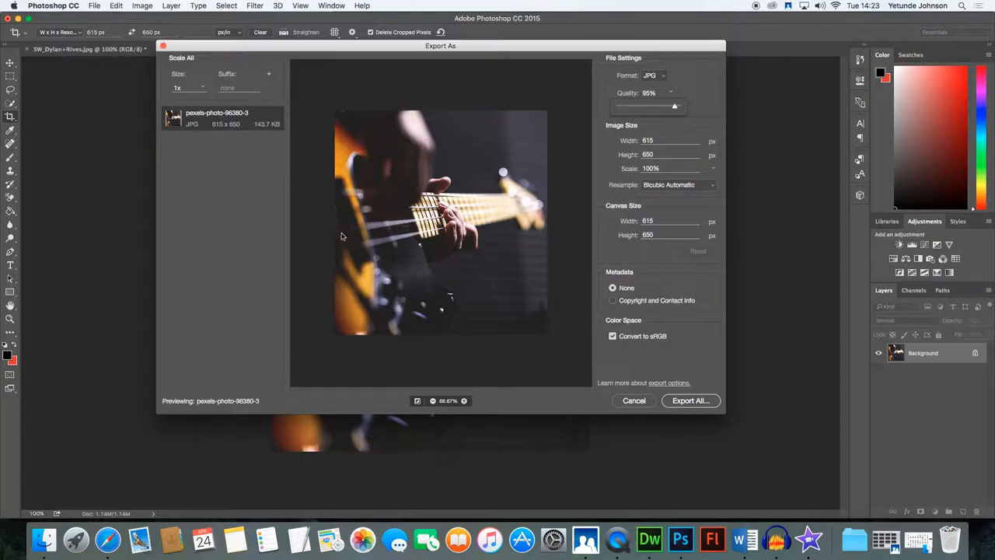
pyautogui.moveTo(457, 224)
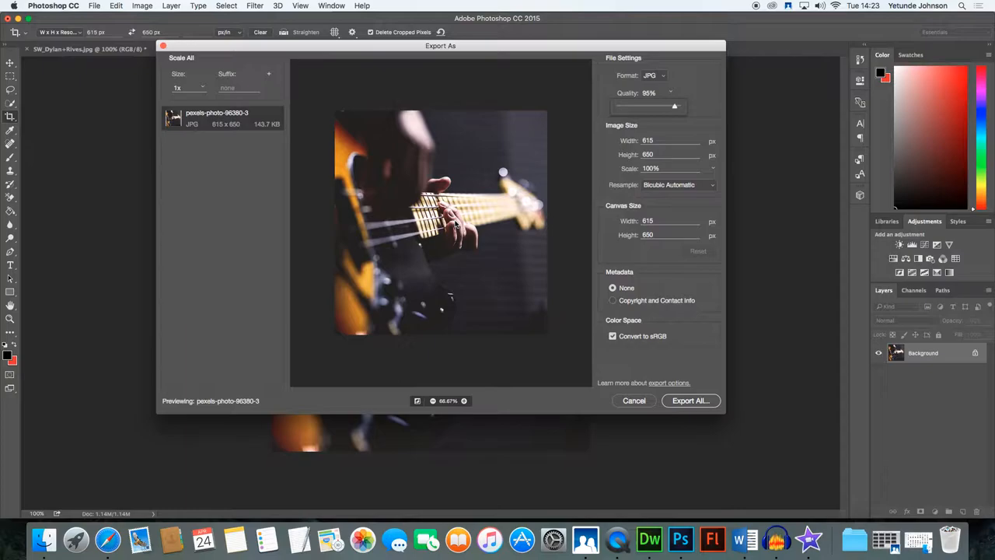
pyautogui.moveTo(396, 124)
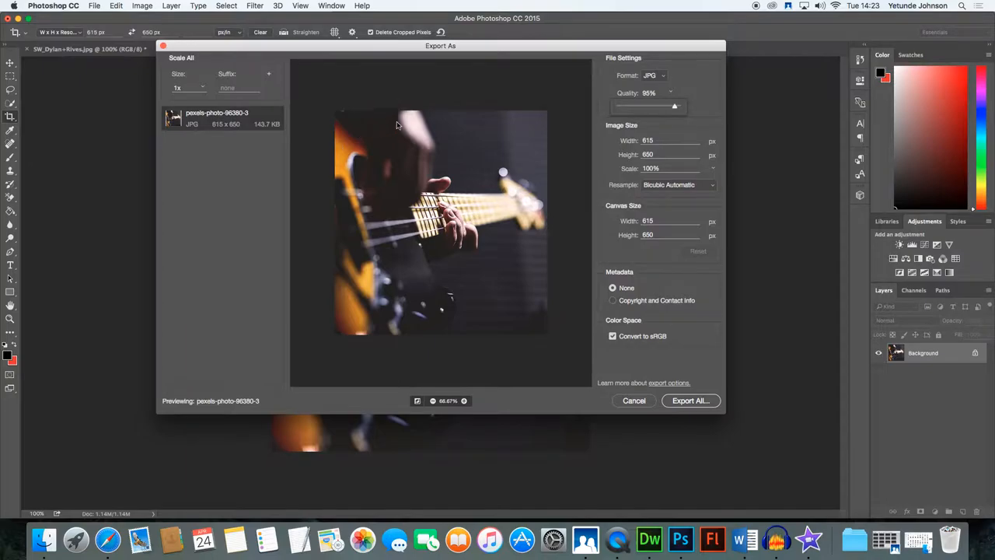
pyautogui.moveTo(187, 122)
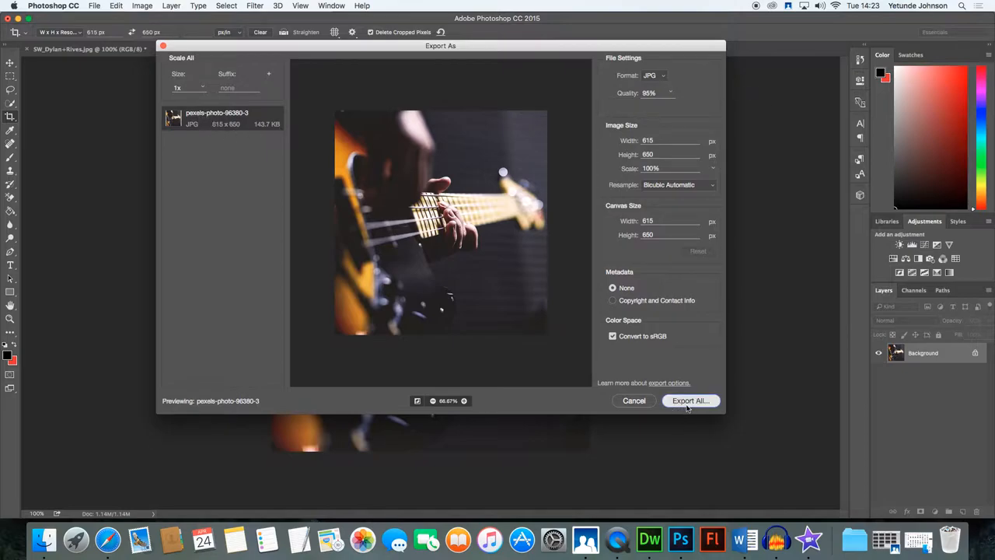
# Export the crop as guitarhands-c.jpg (144 KB) into Downloads and return to the photo.
pyautogui.click(690, 401)
pyautogui.write('guitarhands.jpg')
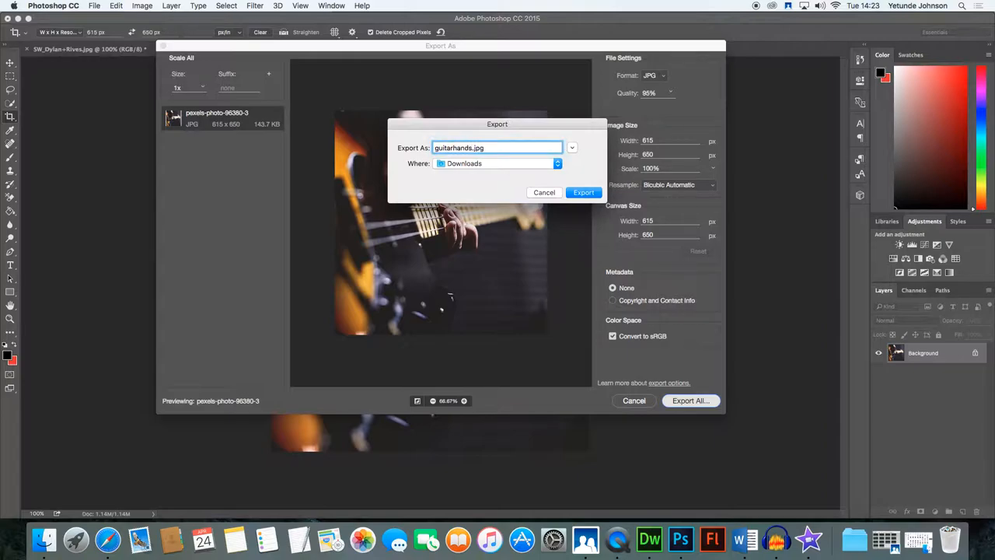
pyautogui.write('-d')
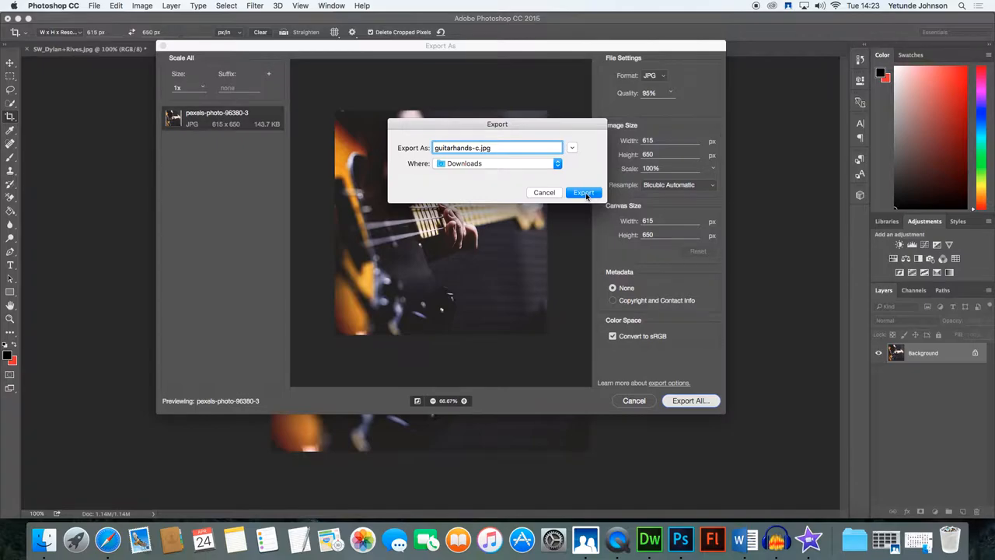
pyautogui.click(583, 193)
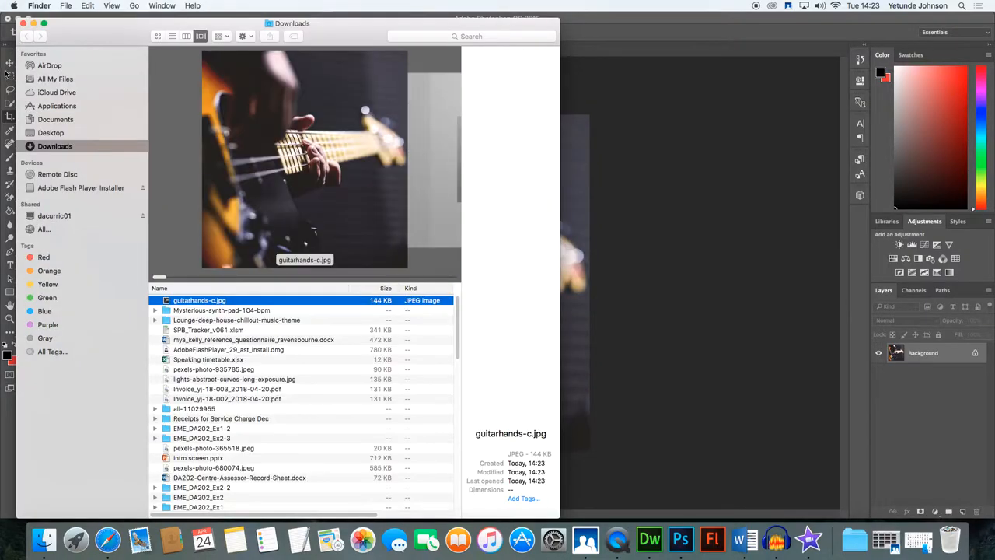
pyautogui.click(681, 538)
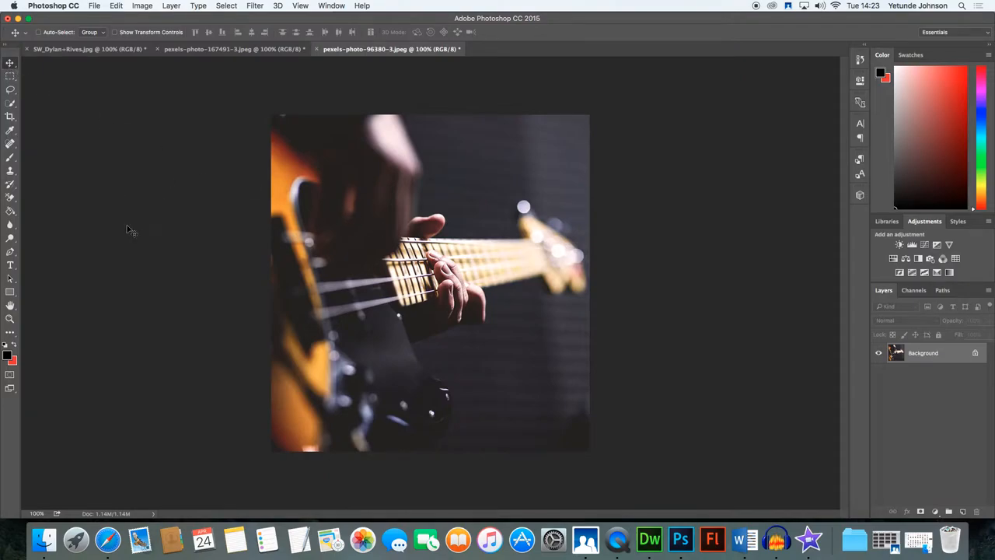
pyautogui.moveTo(289, 323)
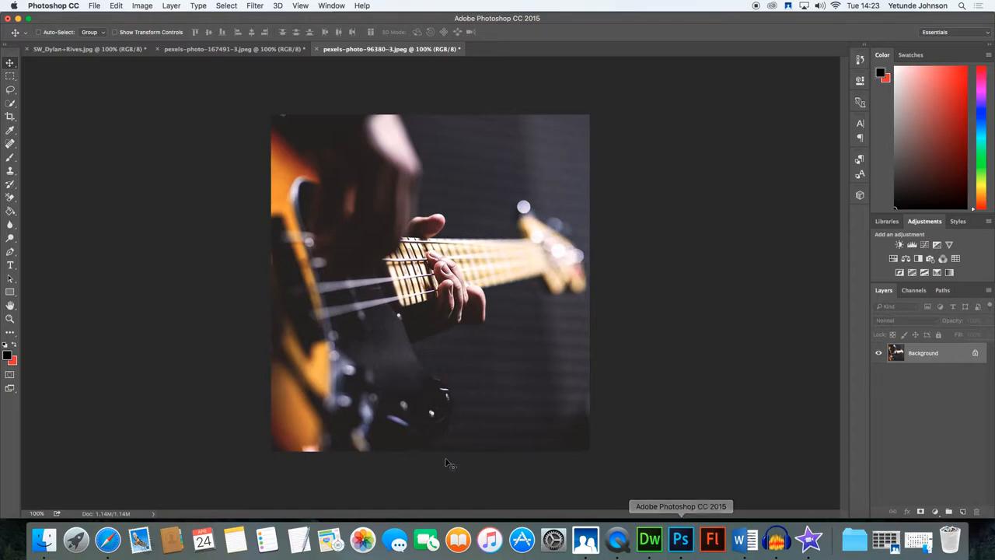
pyautogui.moveTo(192, 131)
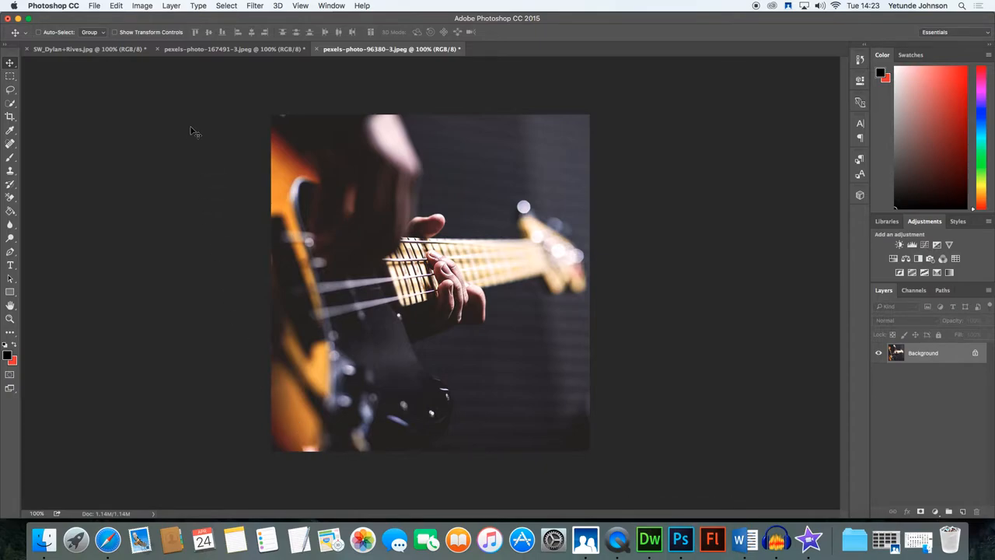